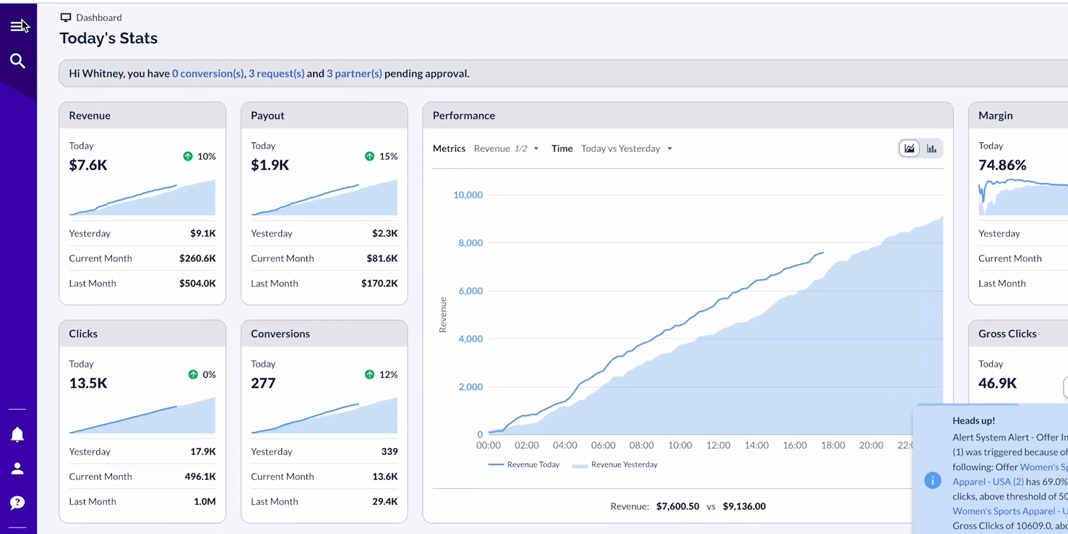
# Step: Navigate via Offers > Manage to the Women's Winter Peacoat 2020 offer's Custom Settings
pyautogui.click(19, 23)
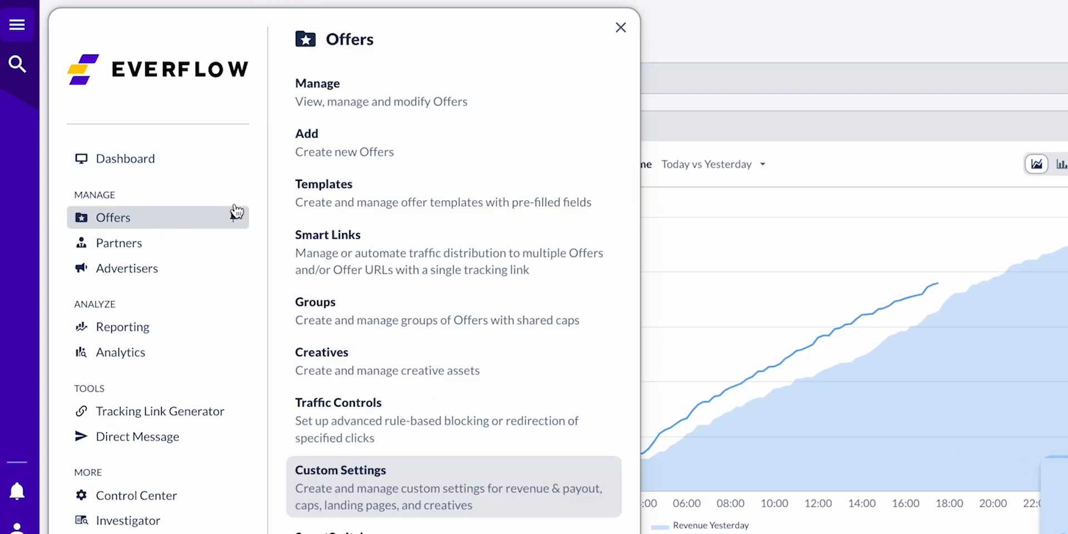
pyautogui.click(317, 93)
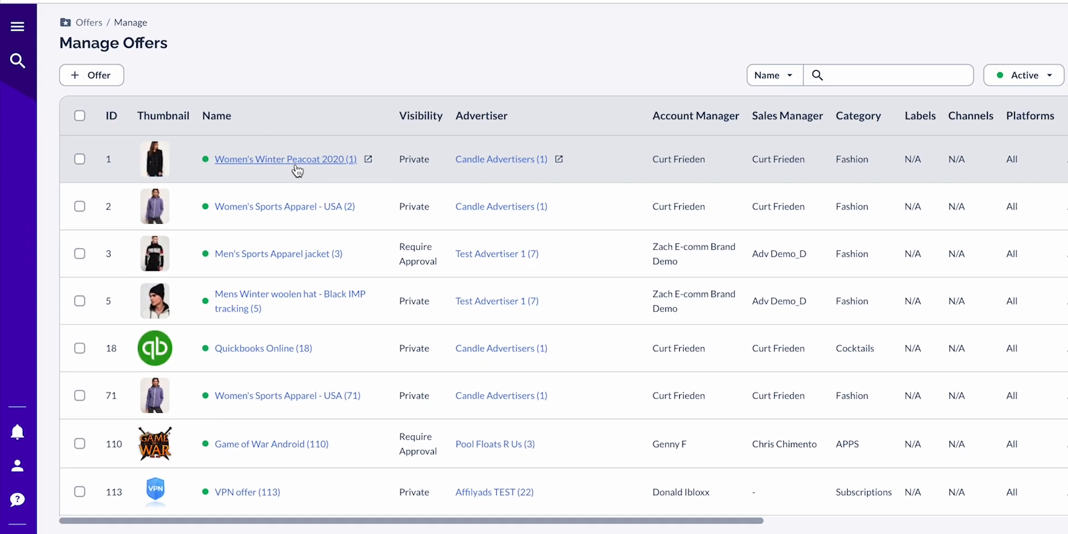
pyautogui.click(284, 159)
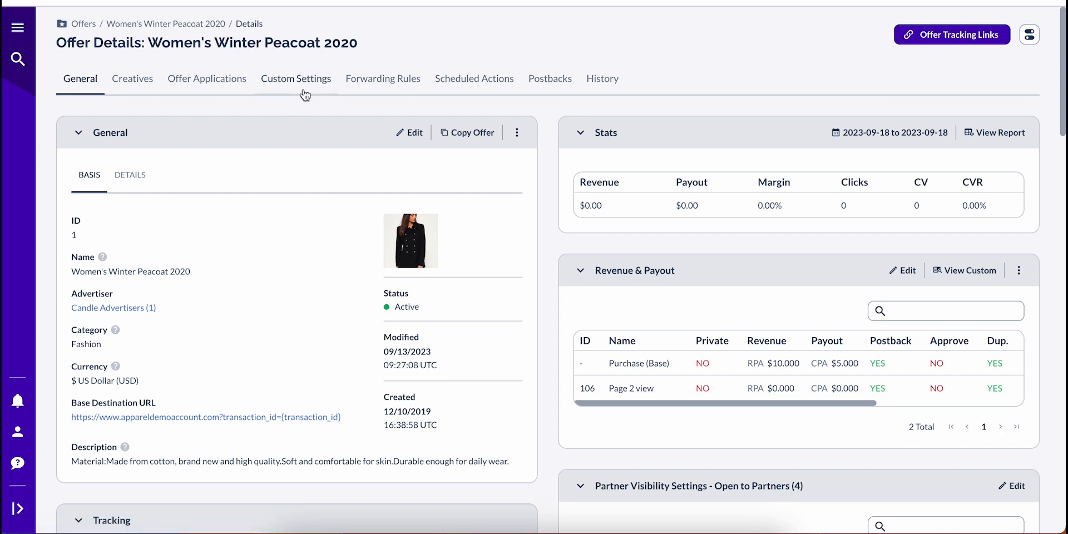
pyautogui.click(296, 78)
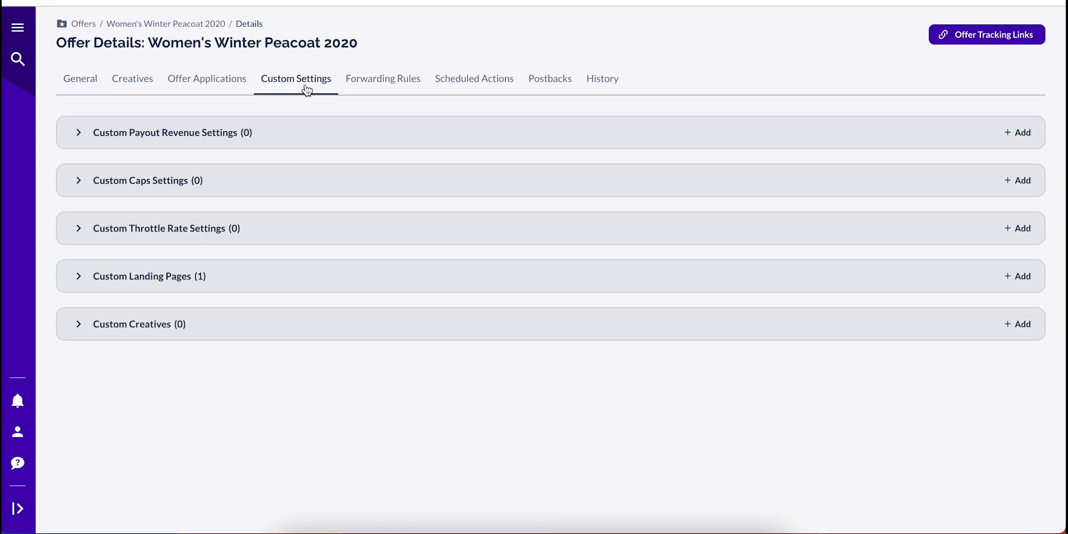
pyautogui.moveTo(177, 288)
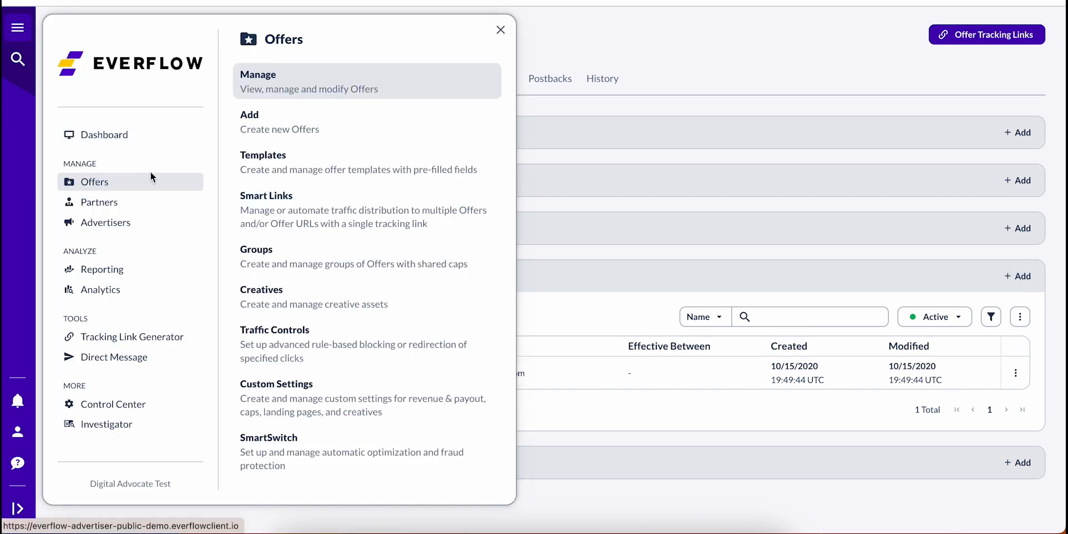
# Step: Go to account-wide Custom Settings and switch to the Landing Pages list
pyautogui.click(276, 384)
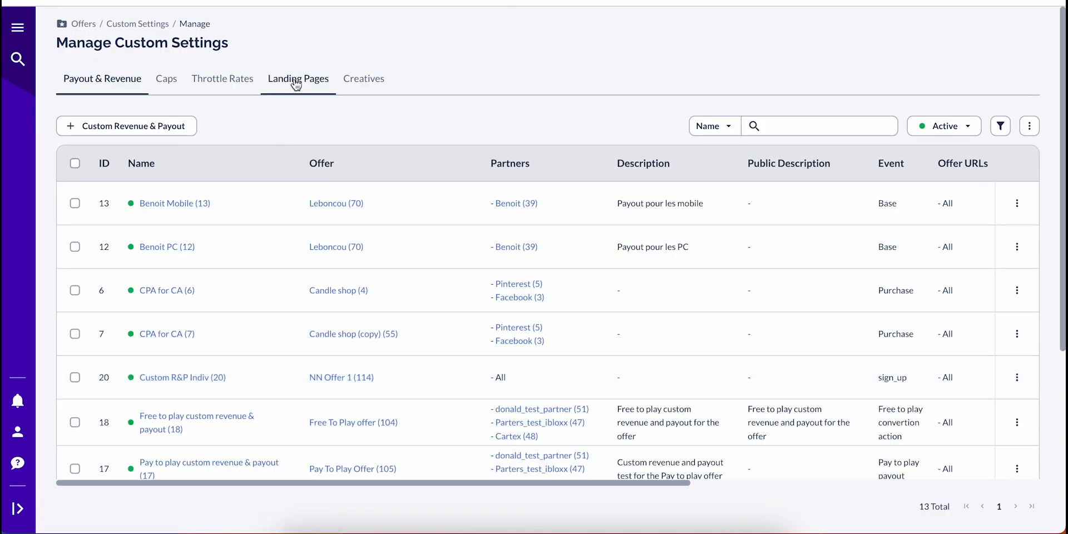
pyautogui.click(298, 78)
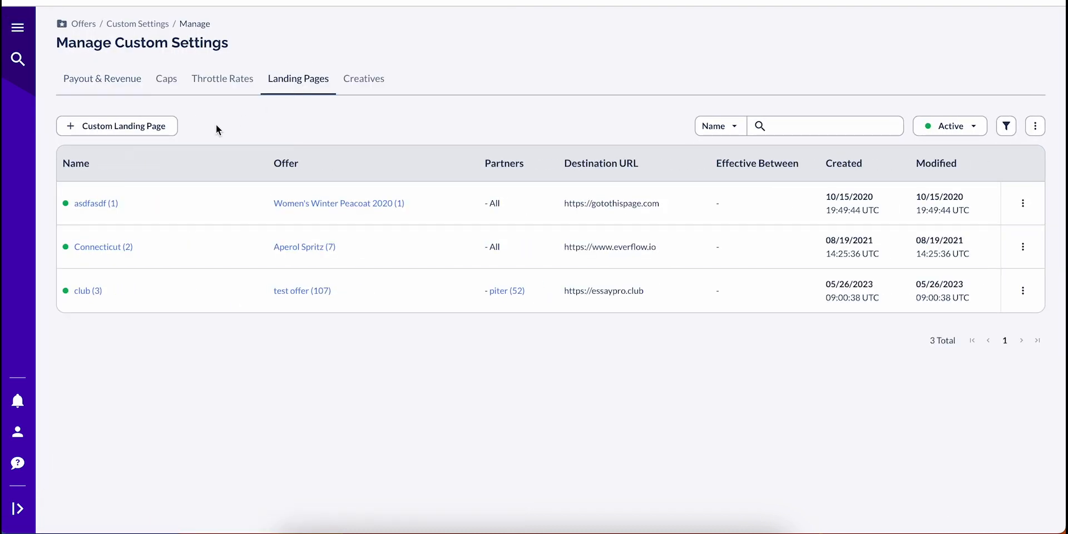
pyautogui.moveTo(124, 141)
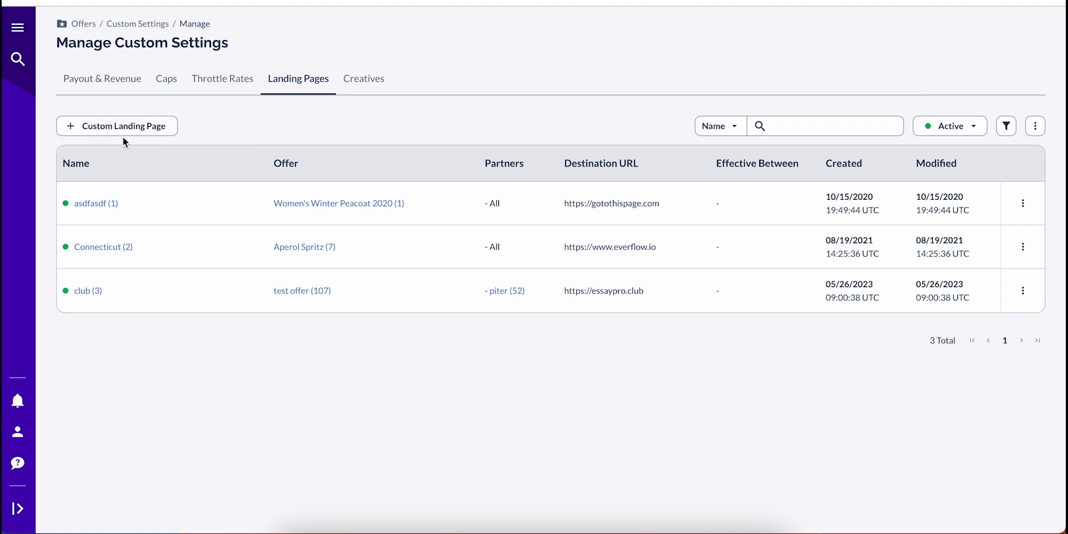
pyautogui.moveTo(168, 122)
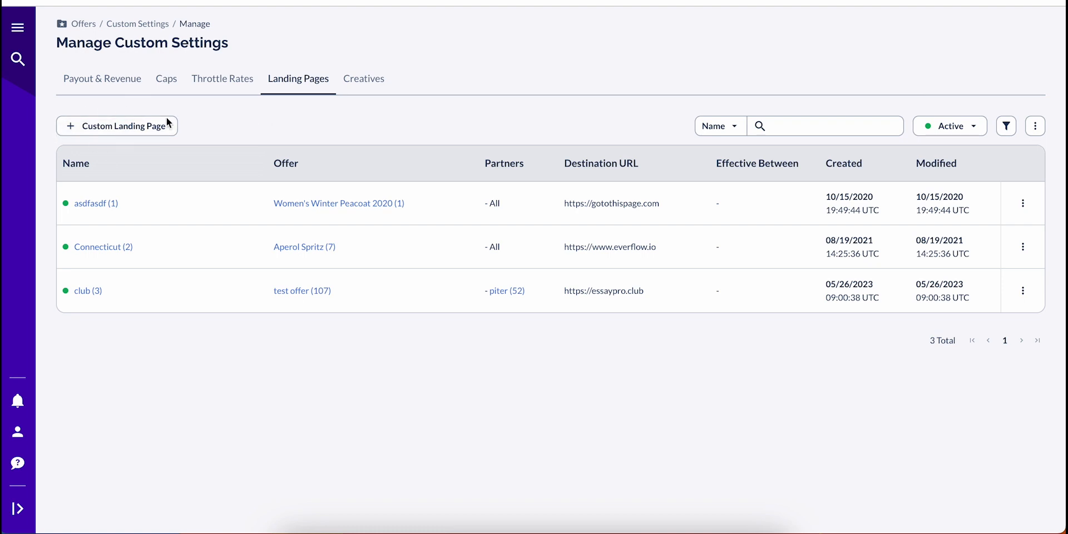
# Step: Add a custom landing page named 'Example Landing Page' with partners App Publisher, Testing for DM and 1234 selected
pyautogui.click(116, 125)
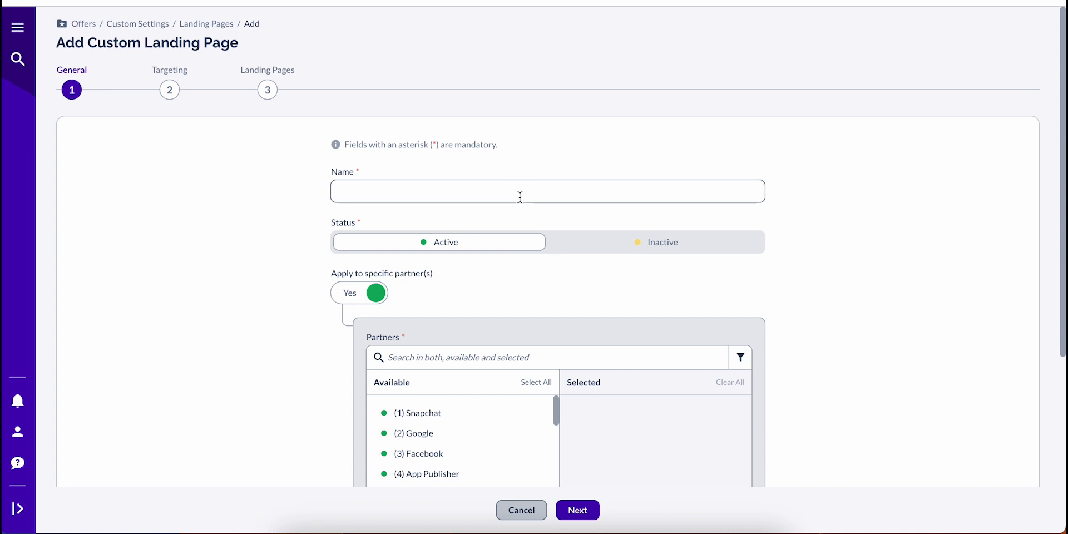
pyautogui.write('Example Landing Page')
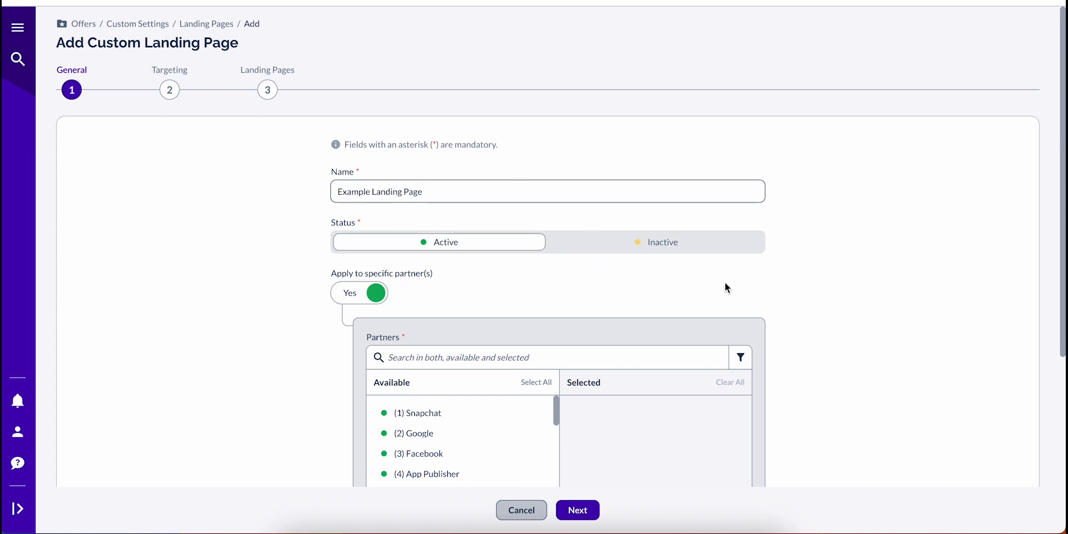
pyautogui.scroll(-3)
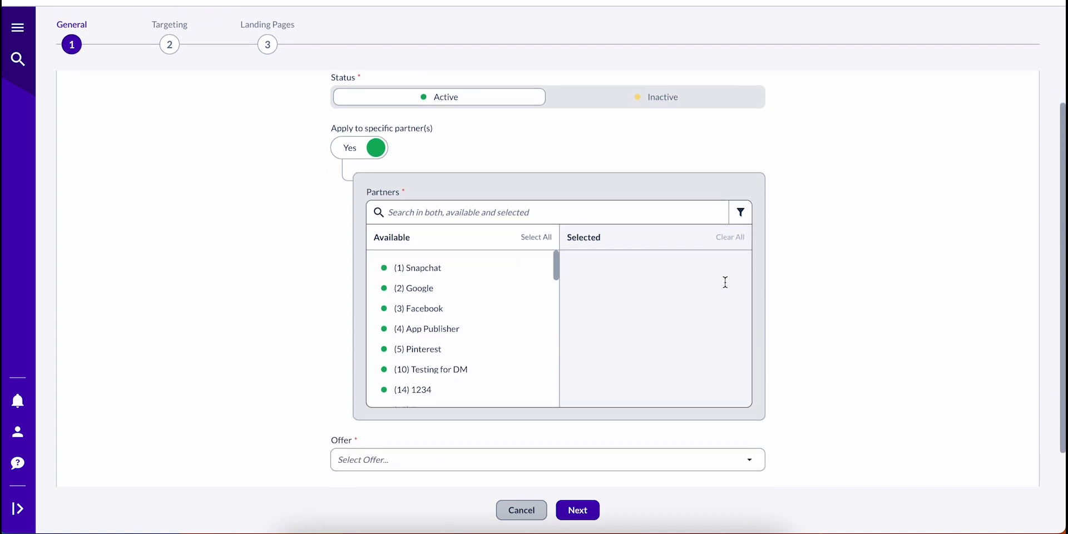
pyautogui.moveTo(727, 287)
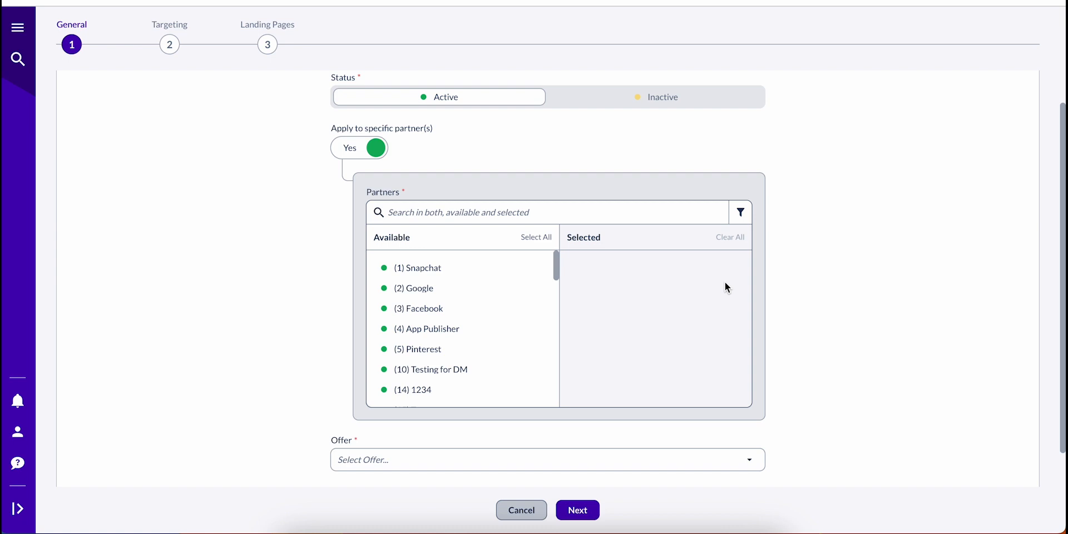
pyautogui.scroll(-3)
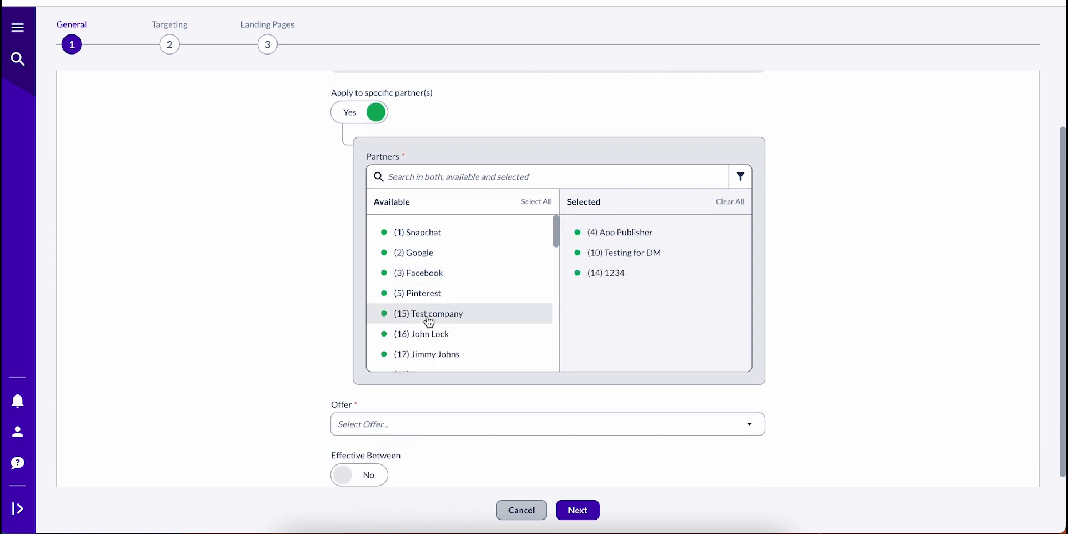
pyautogui.scroll(-3)
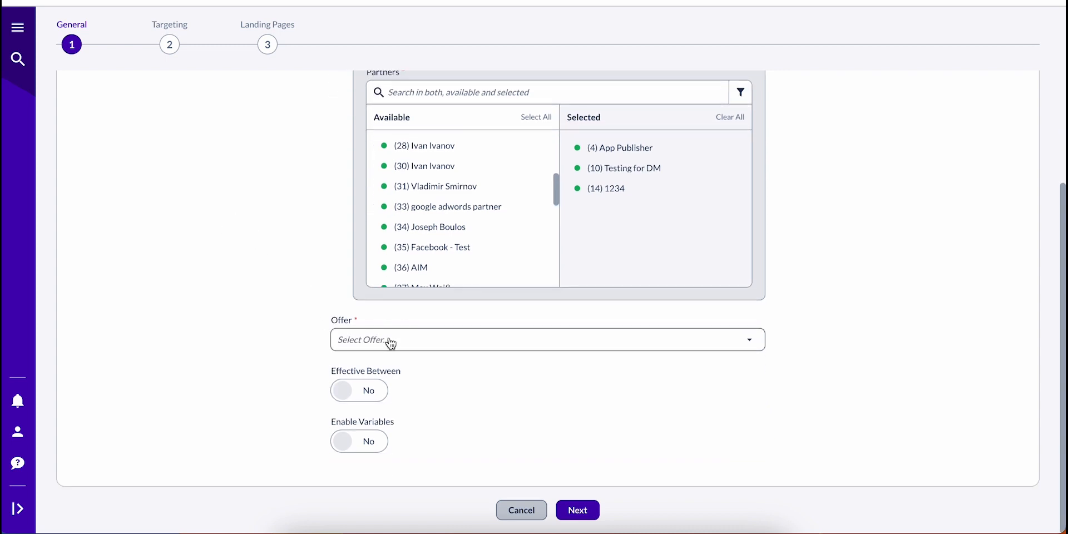
# Step: Choose offer (2) Women's Sports Apparel - USA and leave Effective Between switched off
pyautogui.click(547, 339)
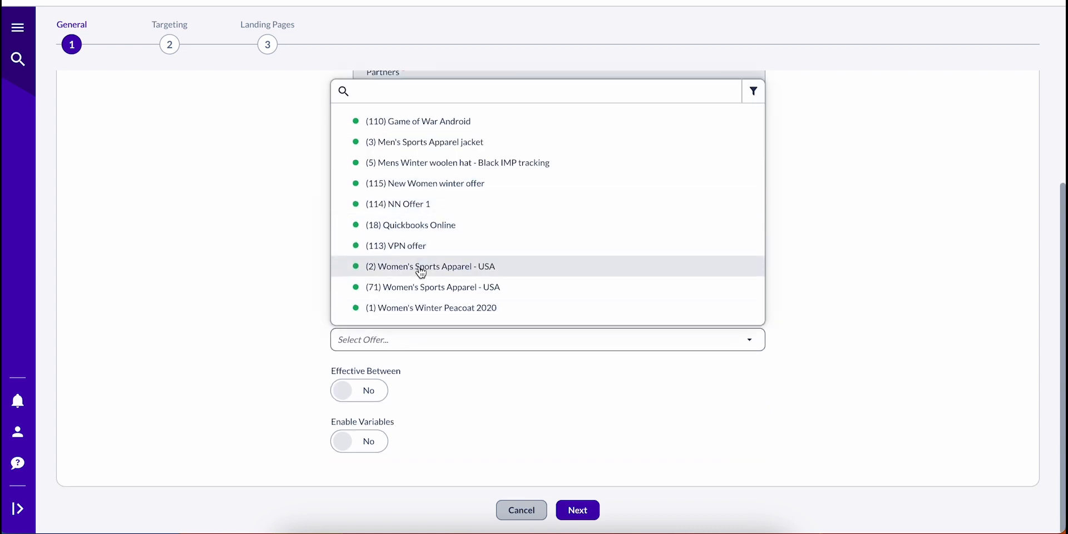
pyautogui.click(430, 266)
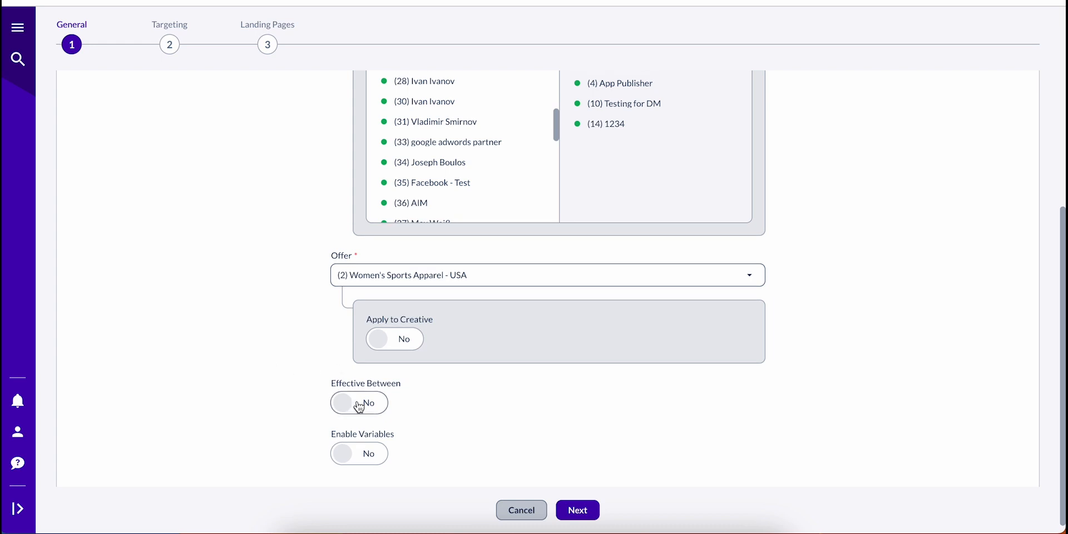
pyautogui.click(359, 402)
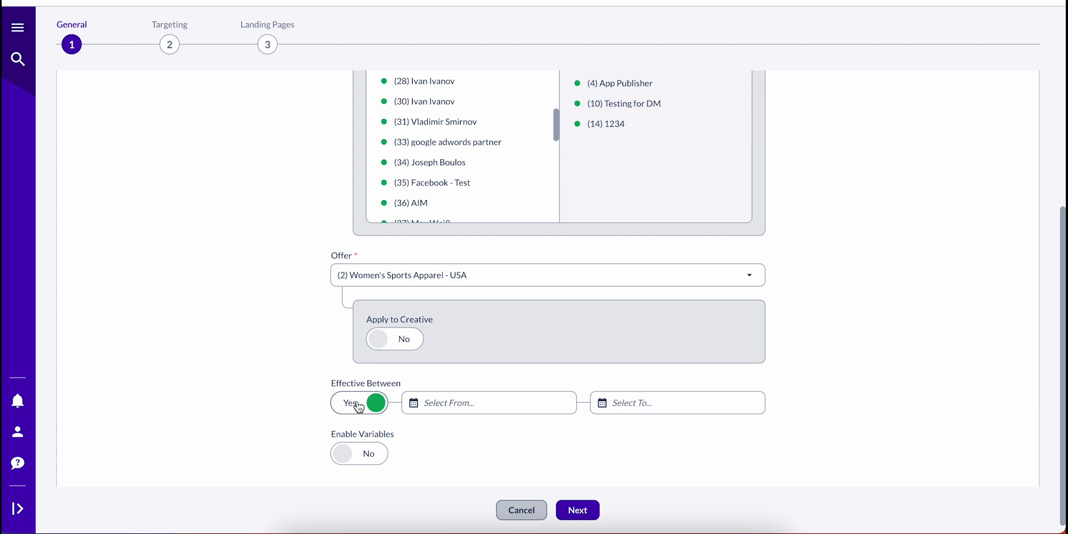
pyautogui.click(359, 401)
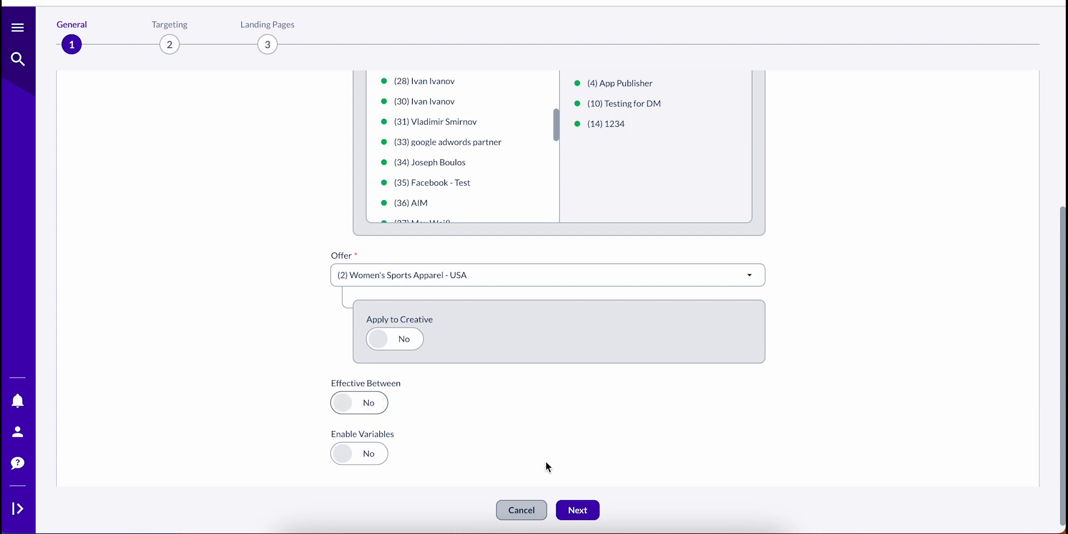
# Step: Advance through the Targeting step with default options to the Destination URL step
pyautogui.click(578, 510)
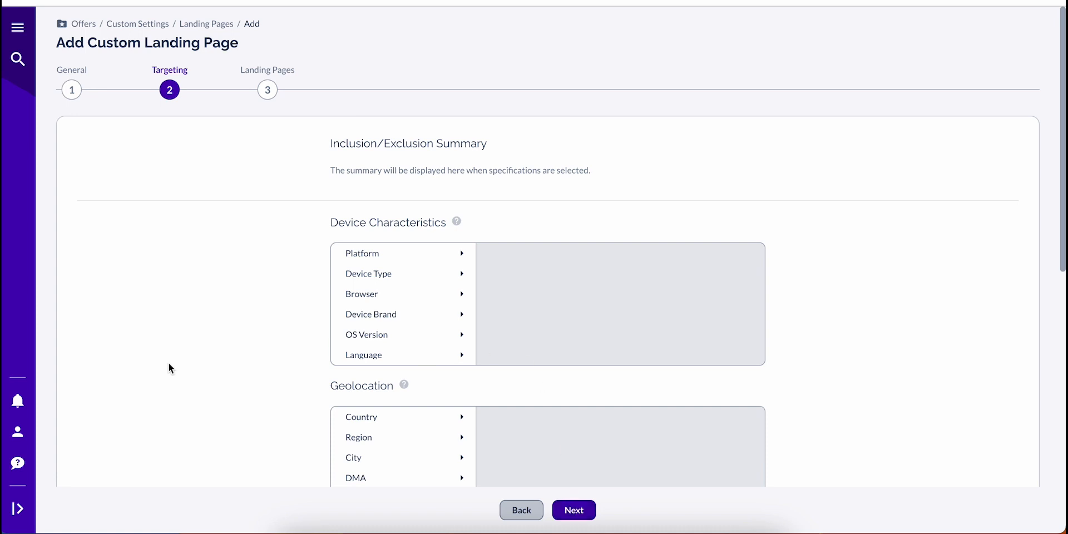
pyautogui.scroll(-3)
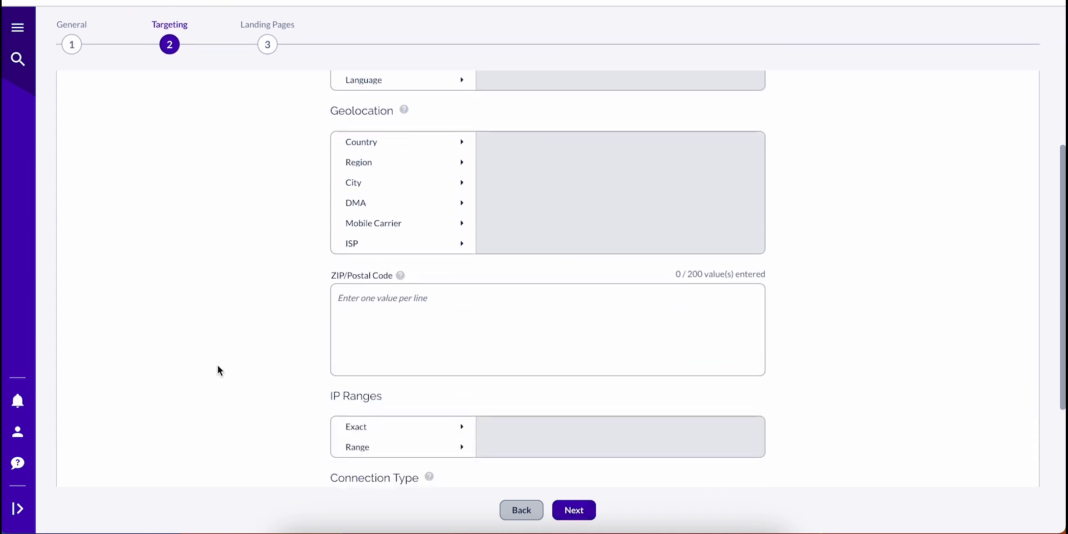
pyautogui.scroll(-3)
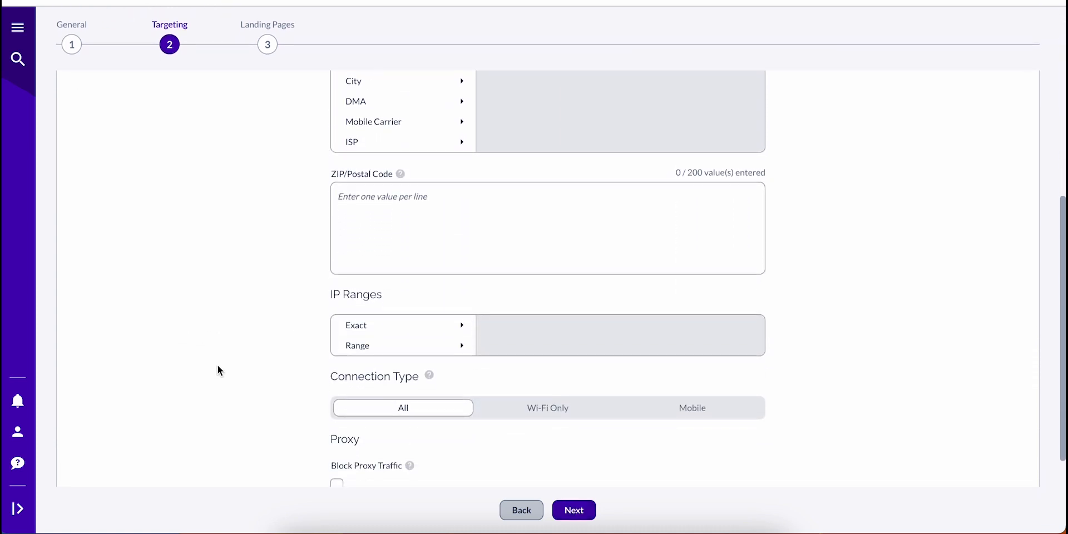
pyautogui.scroll(-3)
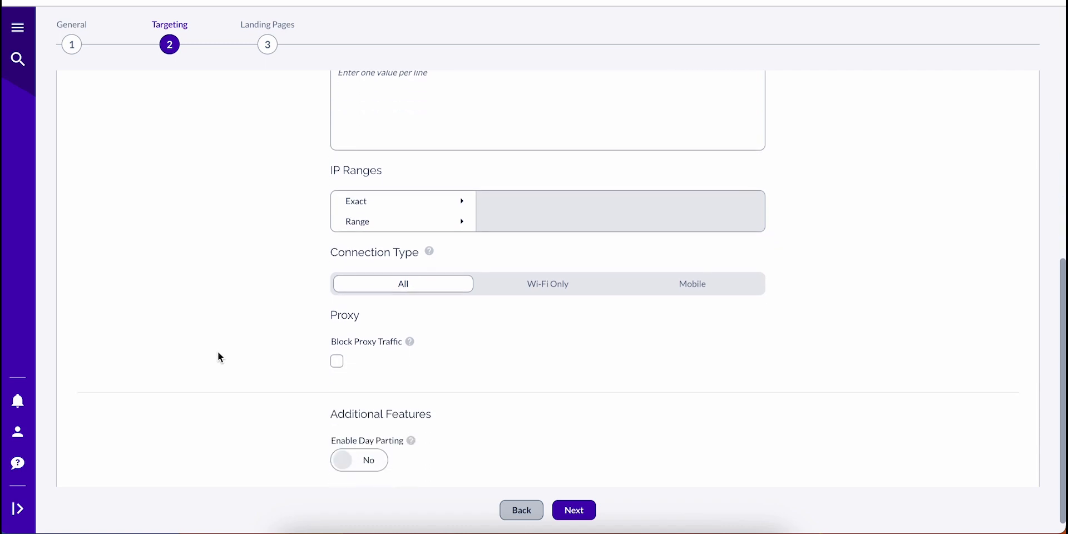
pyautogui.scroll(-3)
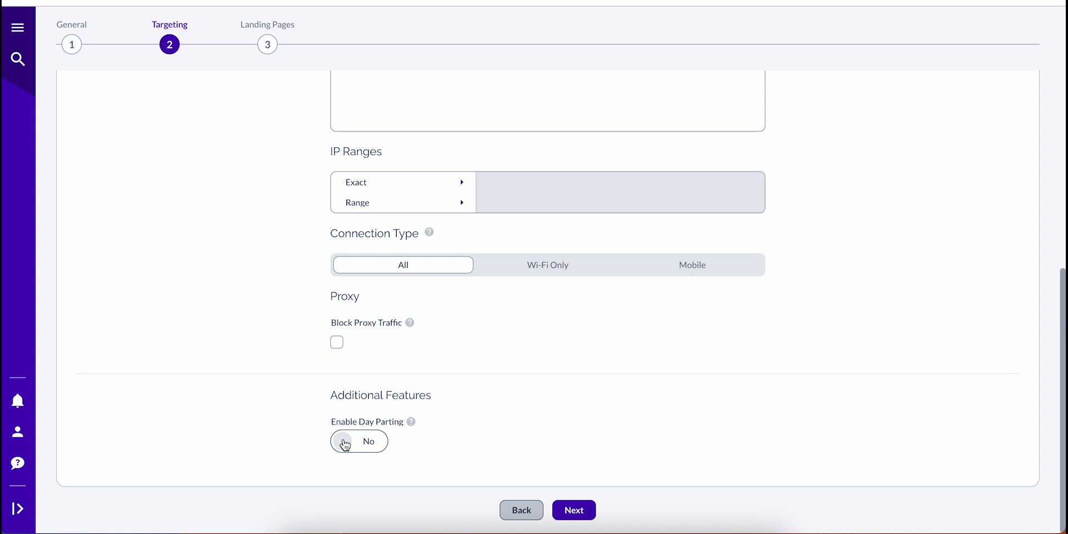
pyautogui.click(574, 509)
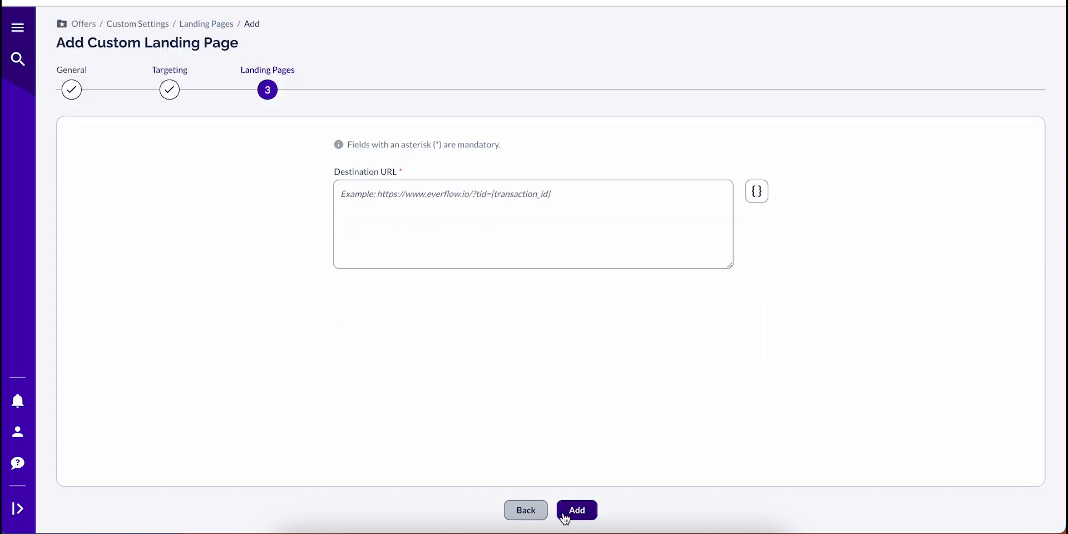
pyautogui.moveTo(335, 357)
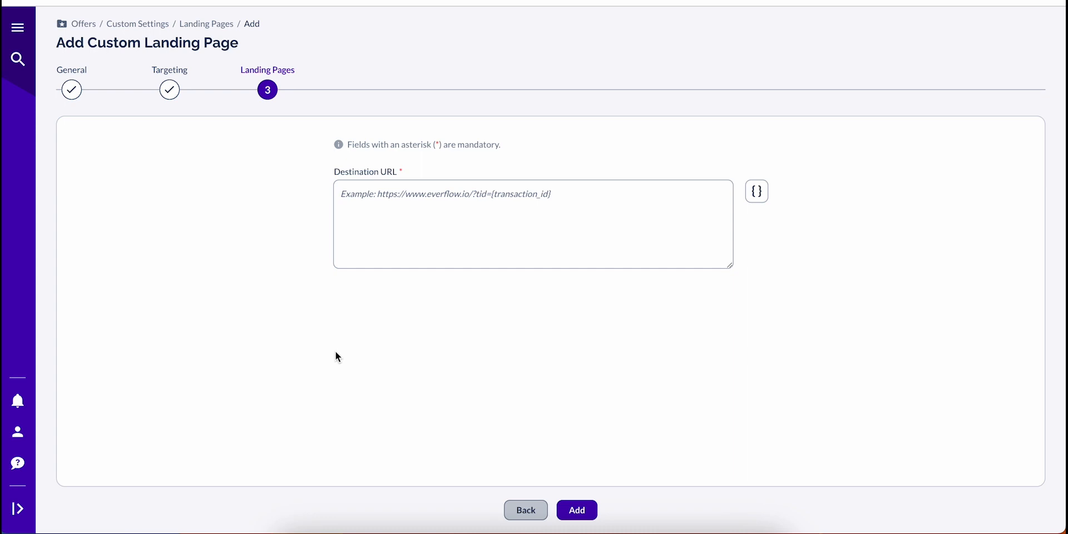
pyautogui.moveTo(756, 192)
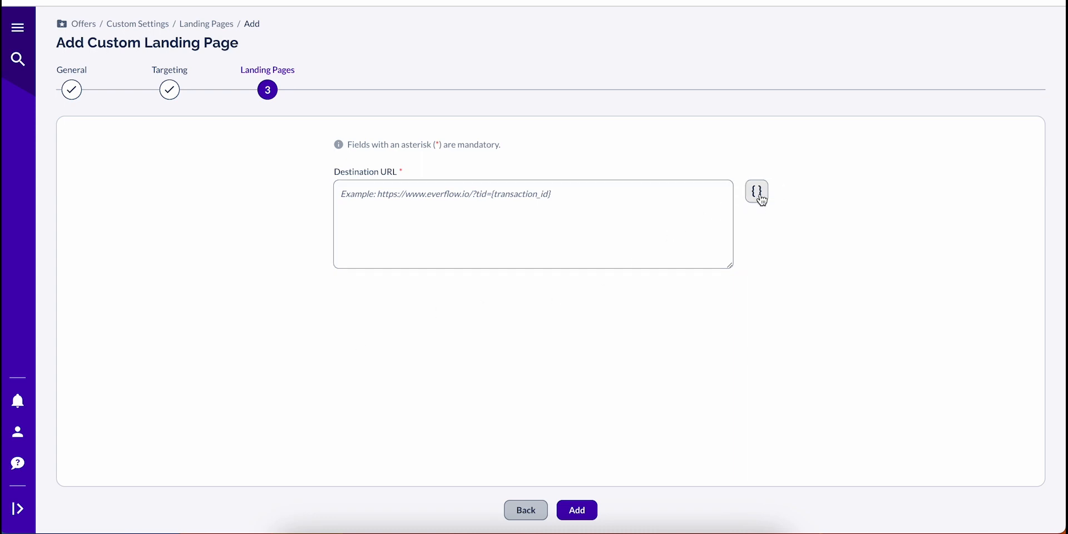
pyautogui.moveTo(823, 328)
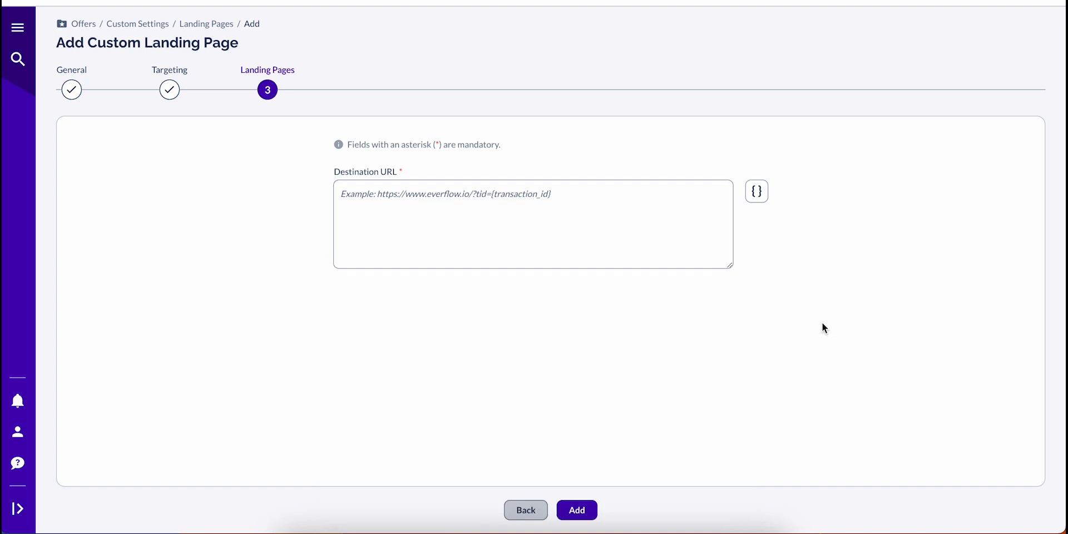
pyautogui.moveTo(644, 456)
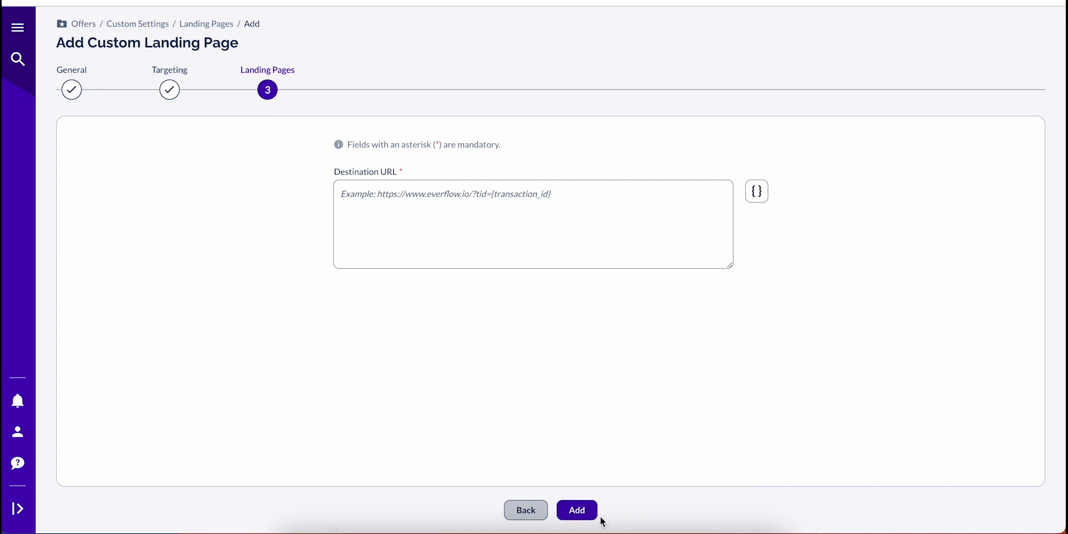
pyautogui.moveTo(692, 451)
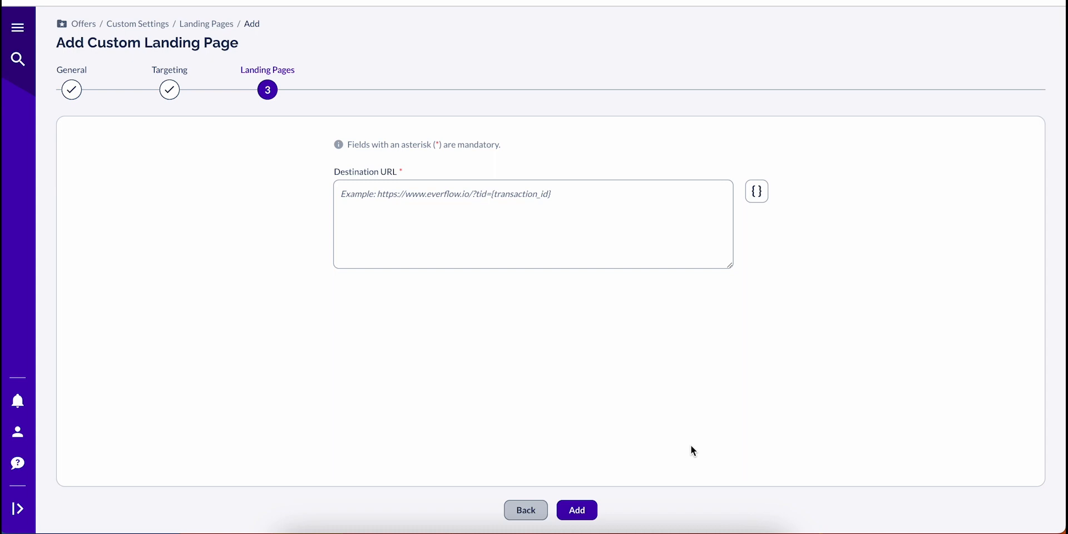